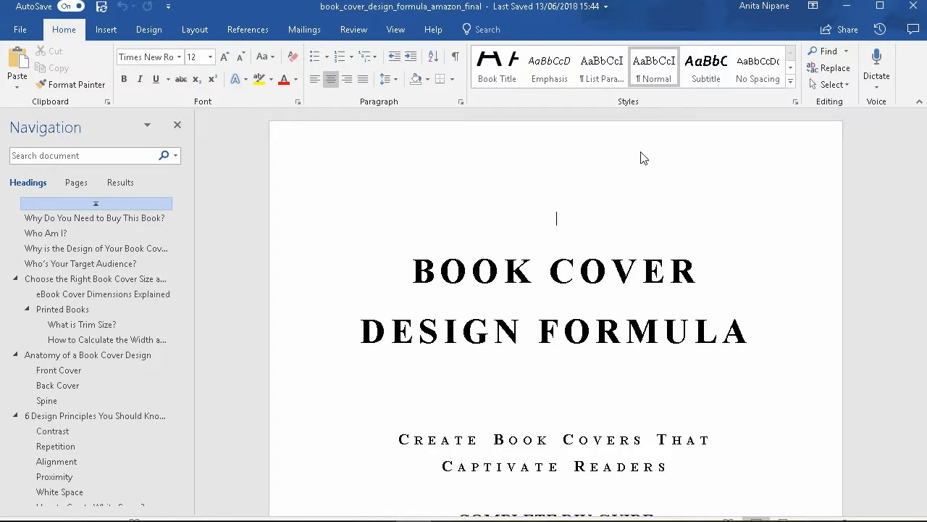
pyautogui.moveTo(922, 134)
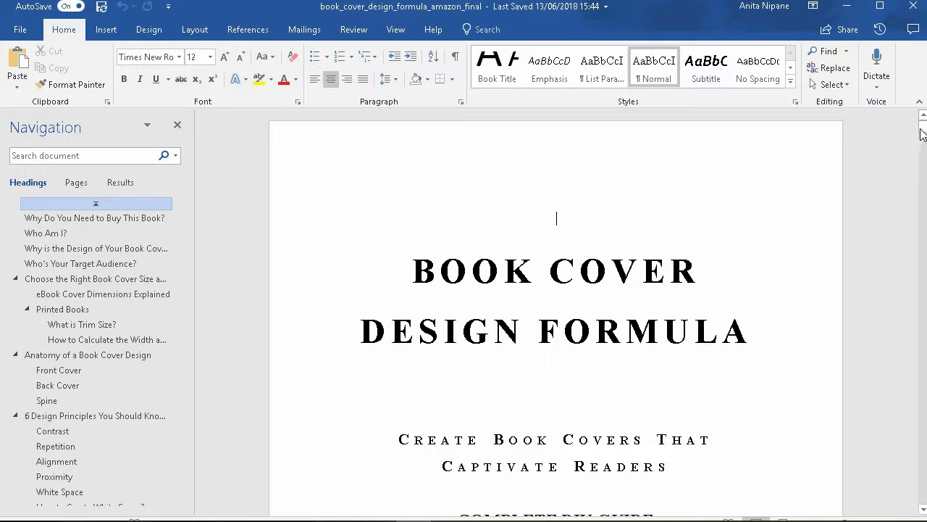
# Browse from the title page to the Contrast and Alignment sections via the Navigation pane.
pyautogui.scroll(-3)
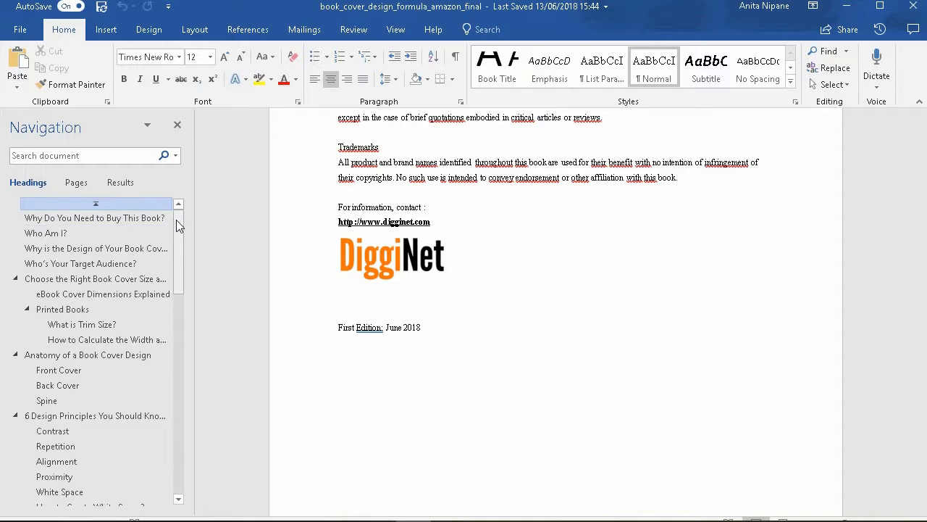
pyautogui.click(53, 432)
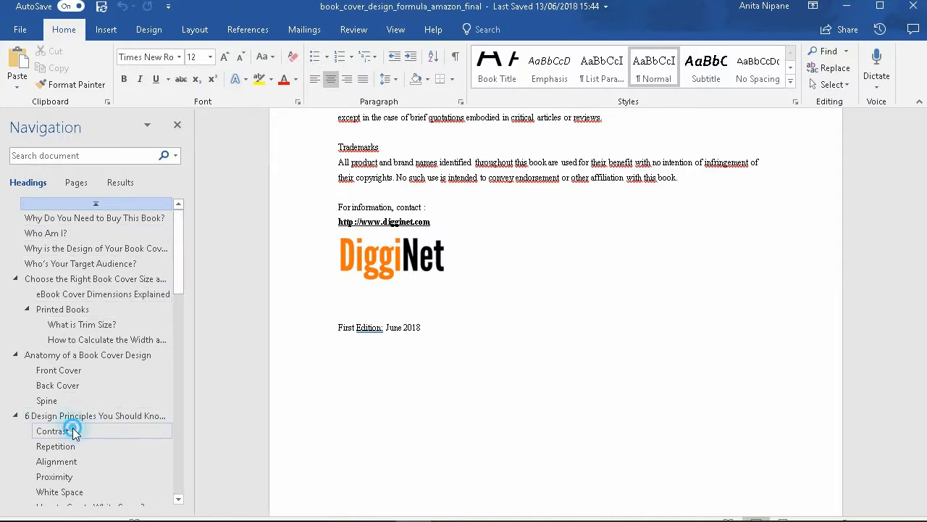
pyautogui.click(52, 432)
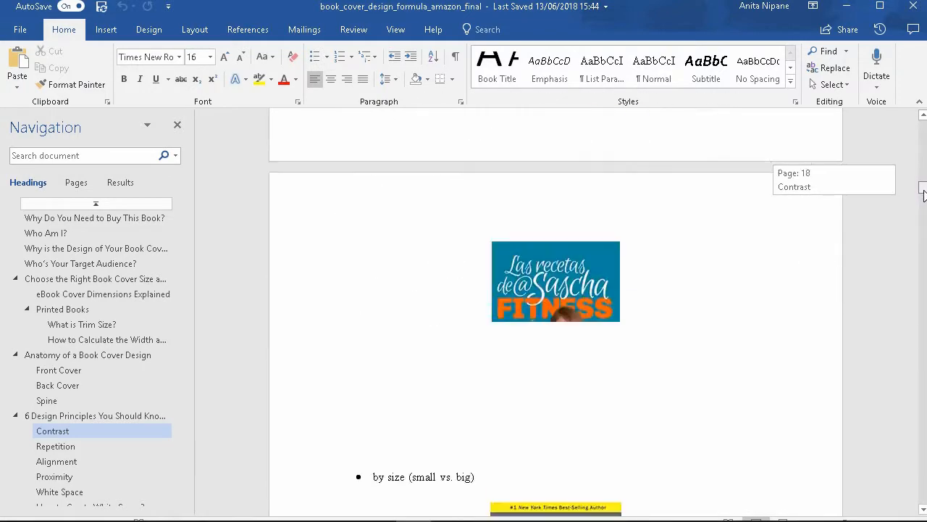
pyautogui.scroll(-3)
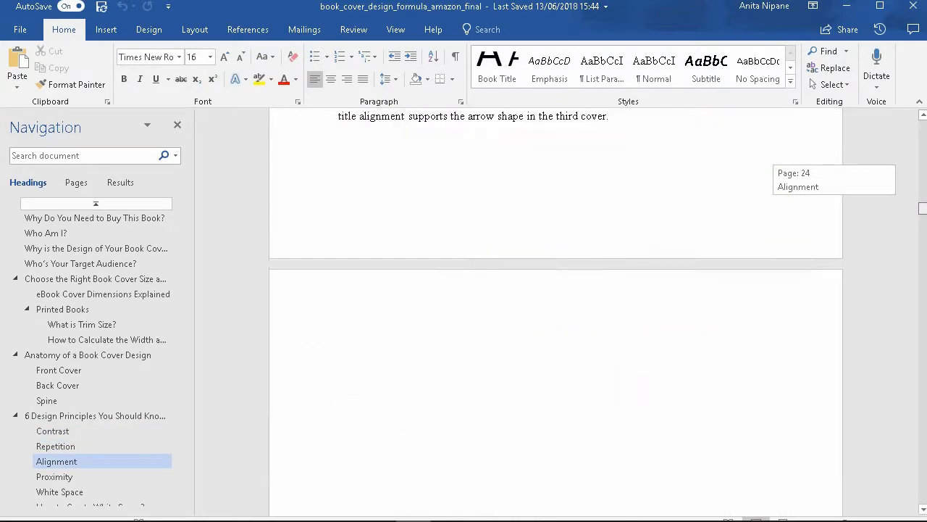
pyautogui.click(32, 32)
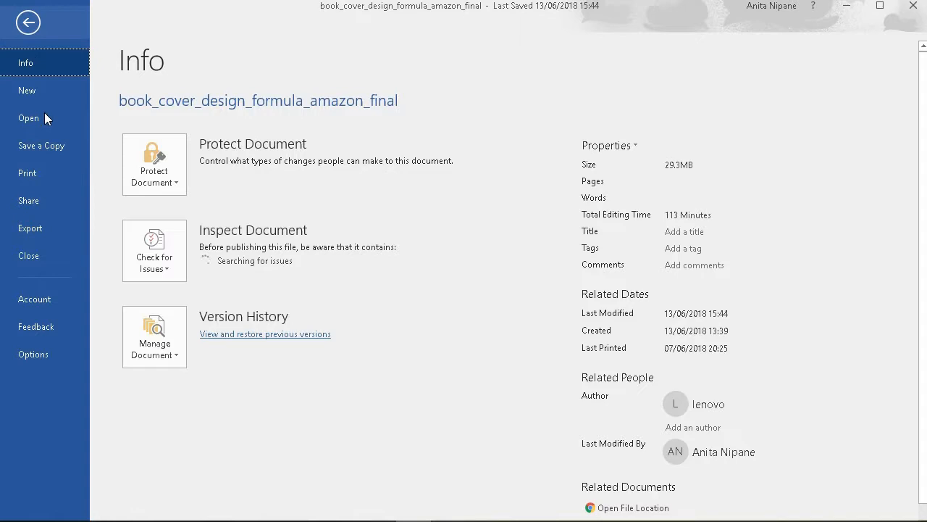
pyautogui.click(29, 119)
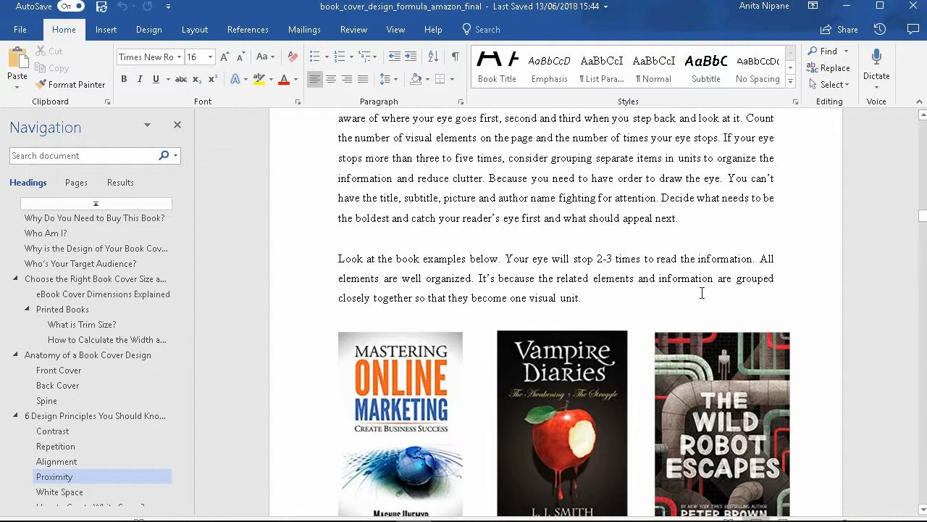
pyautogui.moveTo(921, 217)
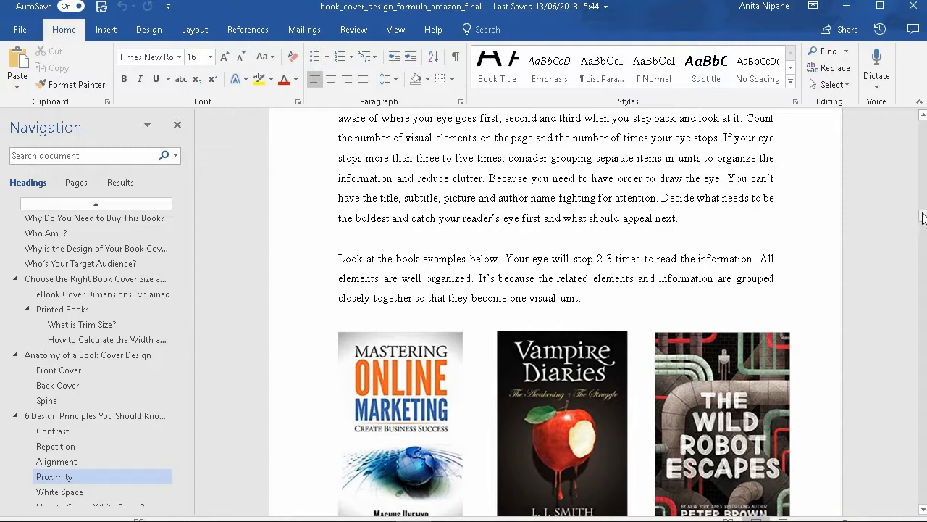
# Select a book-cover image and reach Compress Pictures by searching 'compre' in Picture Tools Format.
pyautogui.scroll(-3)
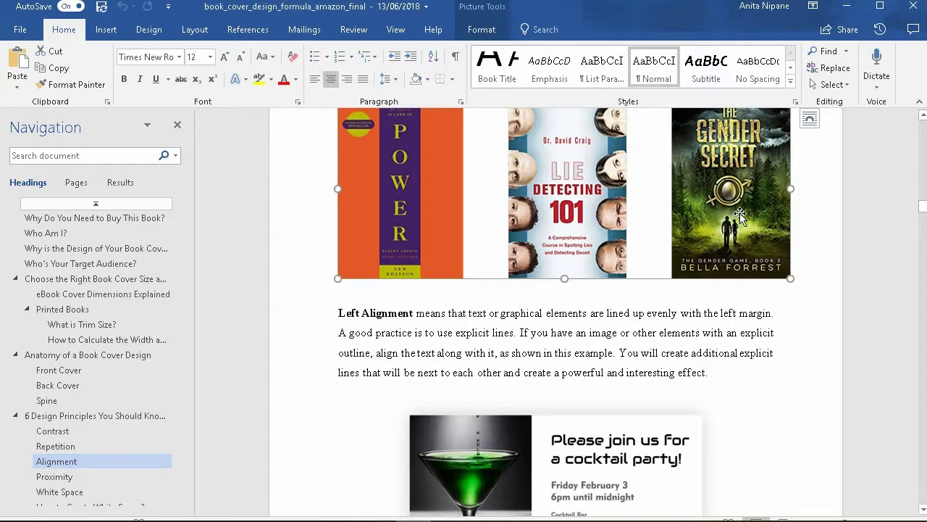
pyautogui.moveTo(412, 194)
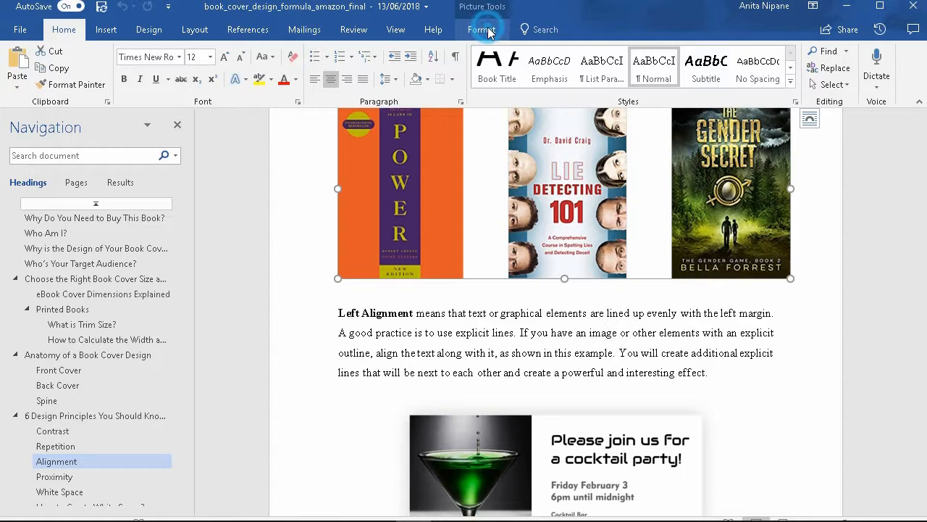
pyautogui.click(481, 29)
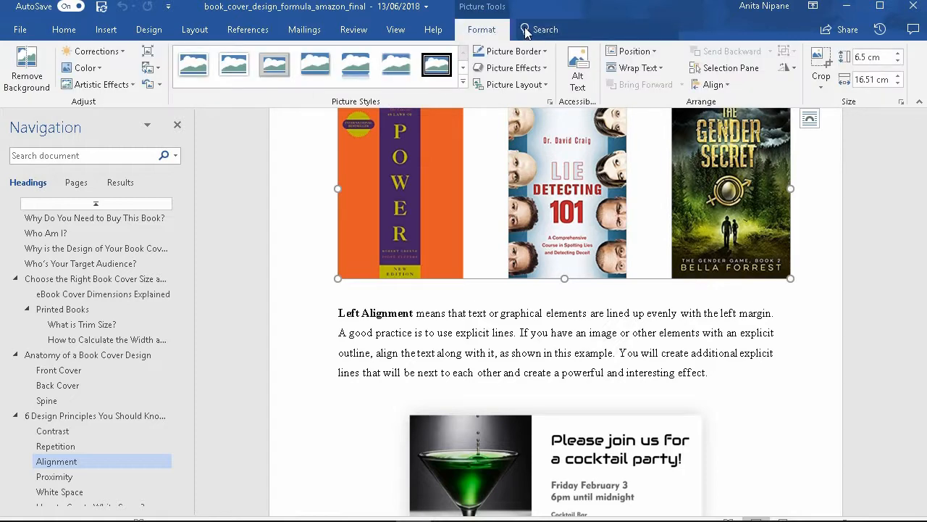
pyautogui.moveTo(539, 29)
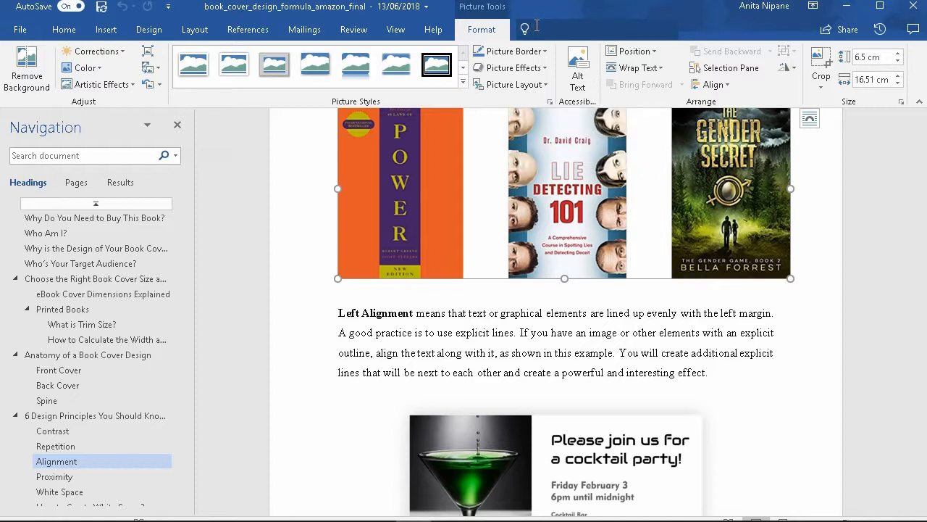
pyautogui.write('compress')
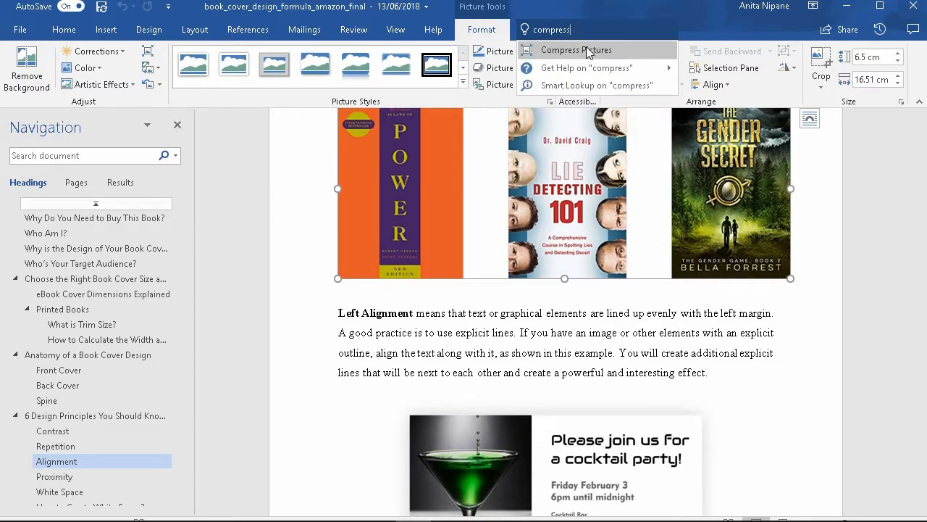
pyautogui.click(573, 50)
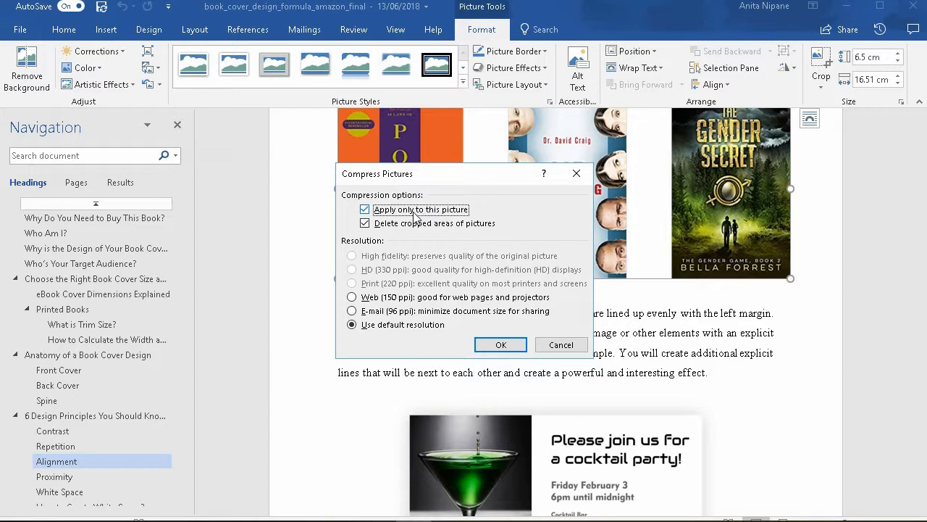
# Compress all pictures in the document to E-mail (96 ppi) resolution and apply.
pyautogui.click(365, 209)
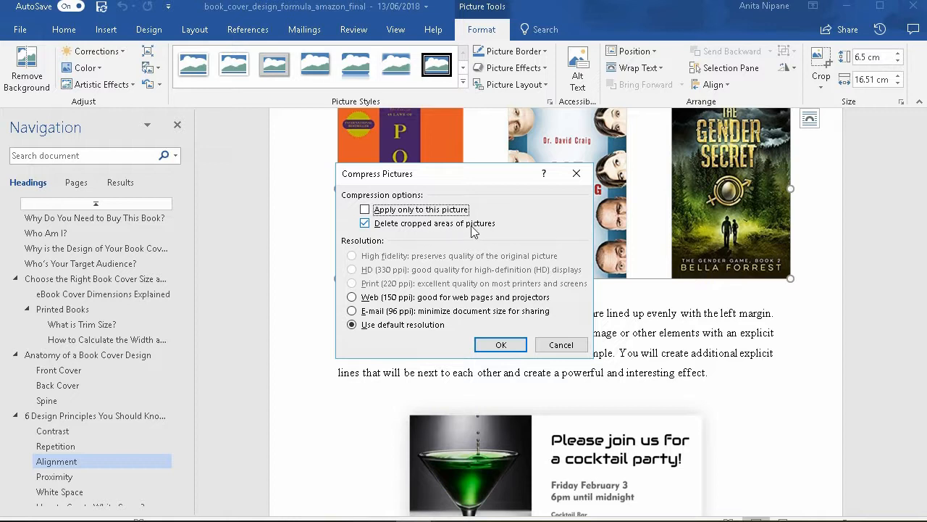
pyautogui.moveTo(438, 247)
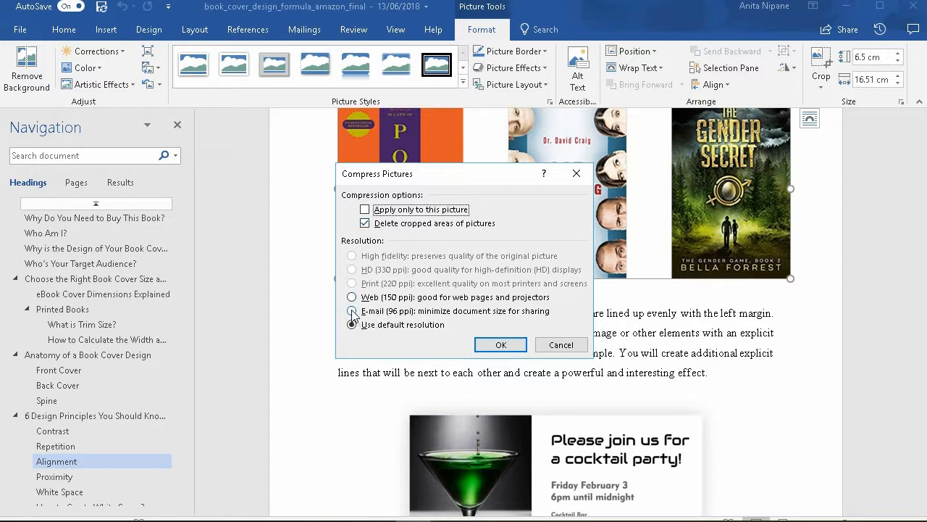
pyautogui.click(352, 310)
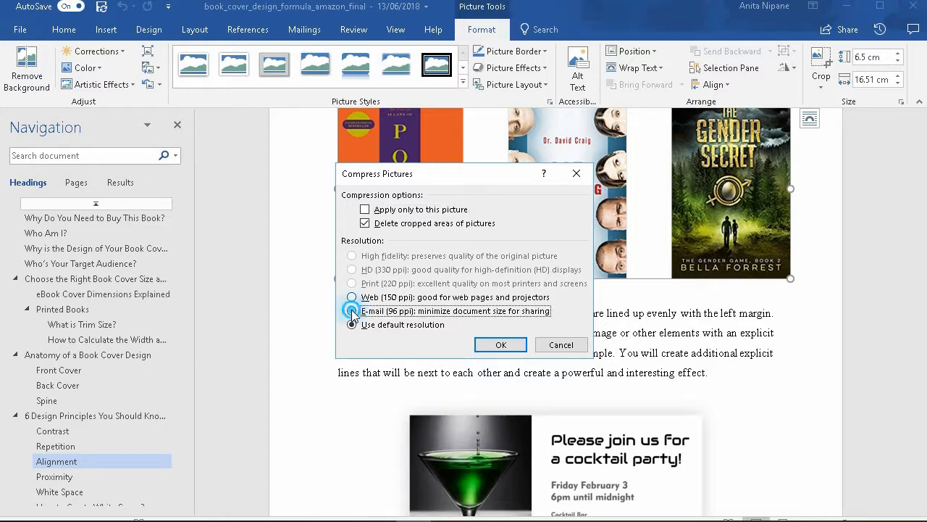
pyautogui.click(352, 310)
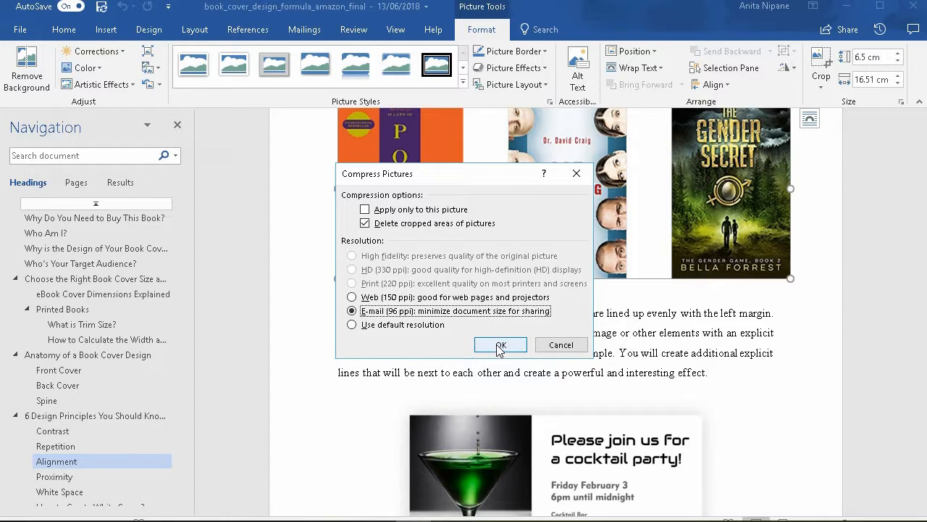
pyautogui.click(502, 345)
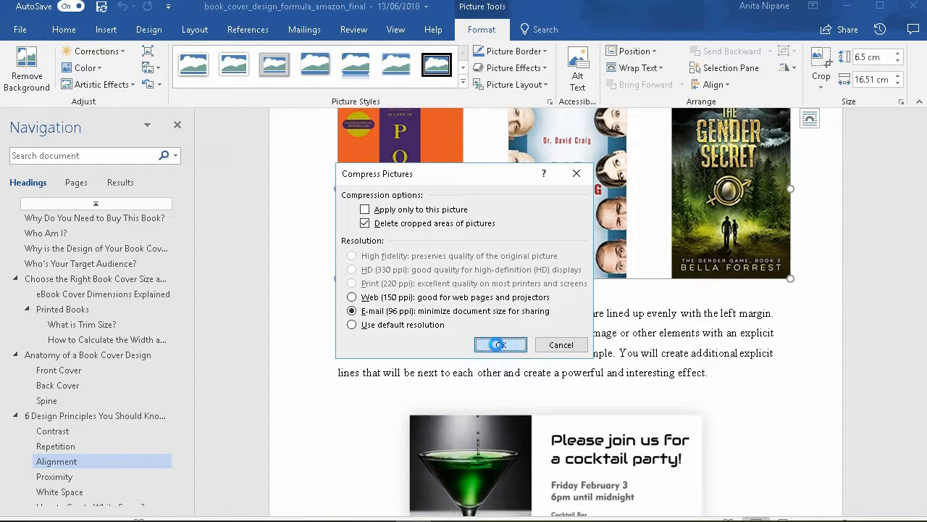
pyautogui.click(501, 345)
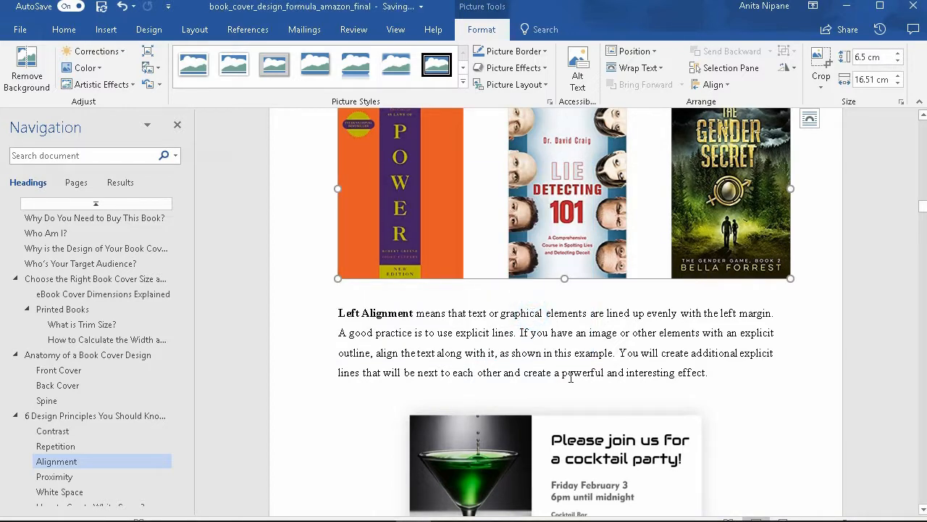
# Save a copy of the document under the new file name 'compressed'.
pyautogui.click(571, 372)
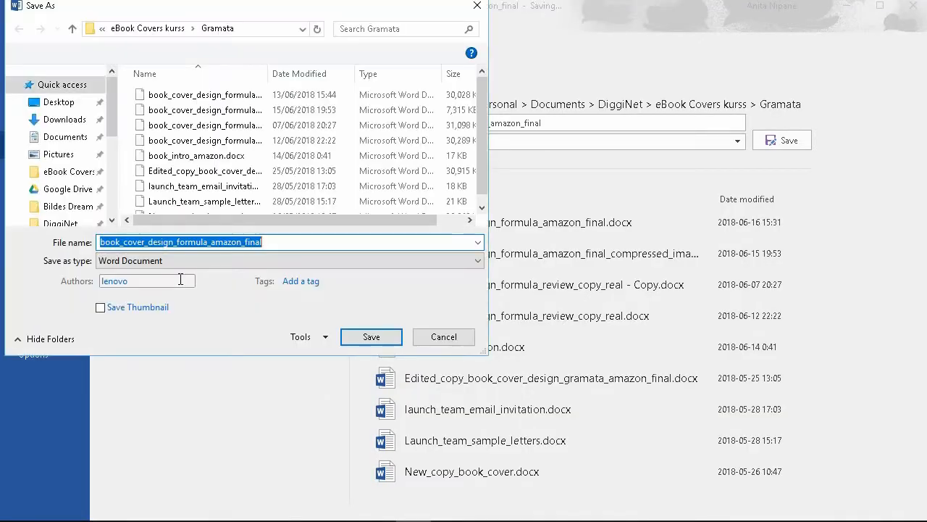
pyautogui.write('compressed')
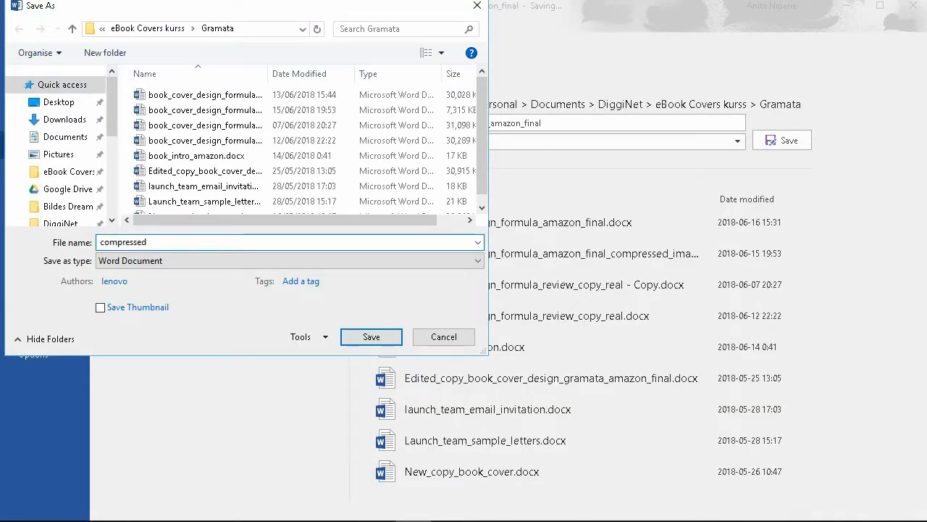